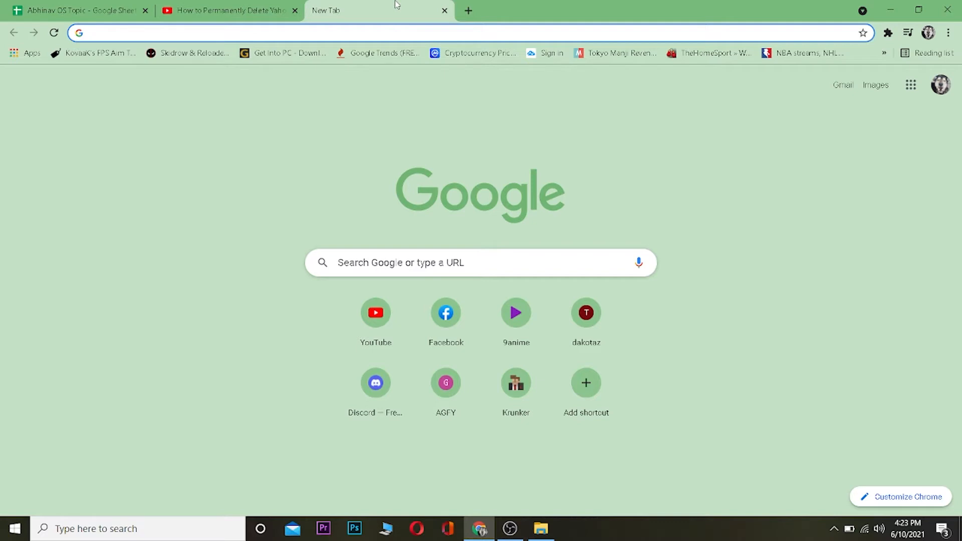
Search Google for 'hotmail' in a new Chrome tab.
text(hotmail)
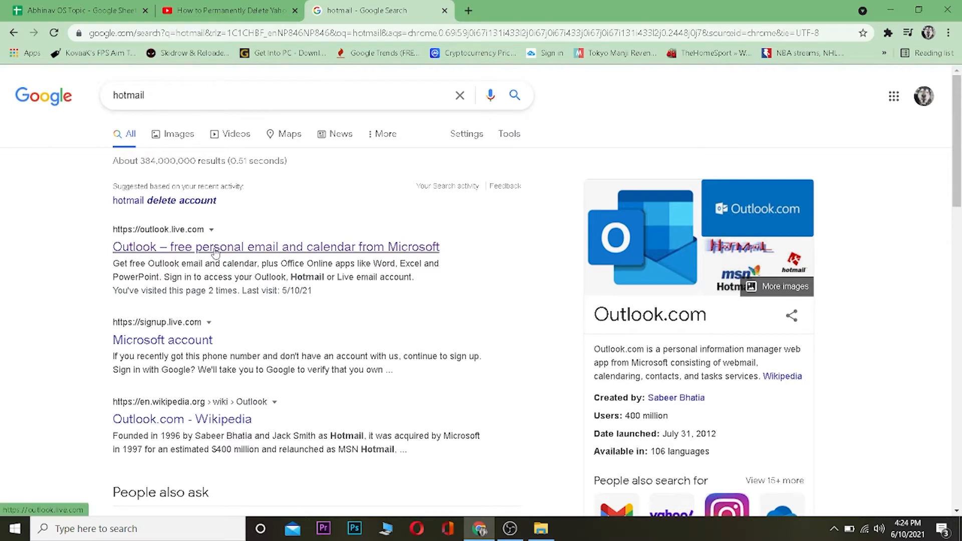
Open the Outlook.com search result and choose Create free account.
click(276, 247)
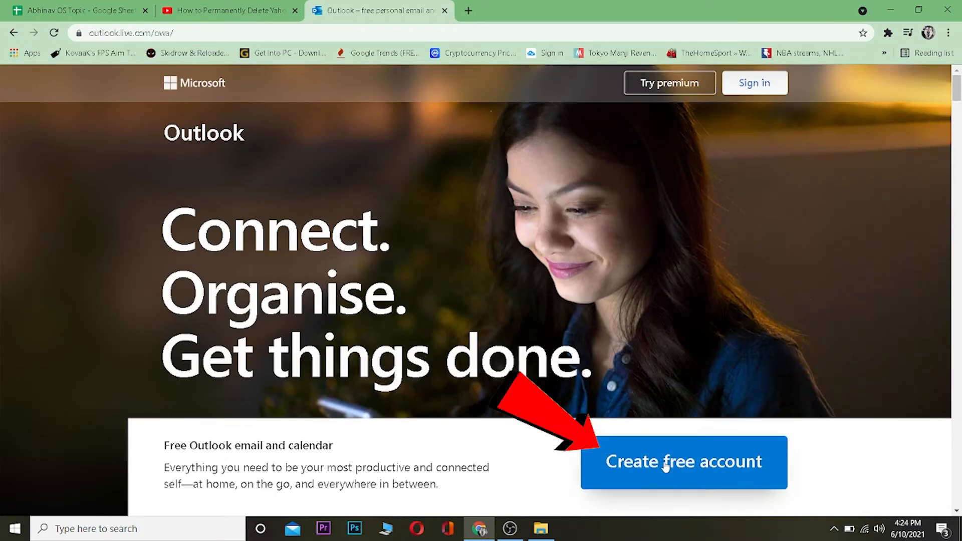
click(682, 461)
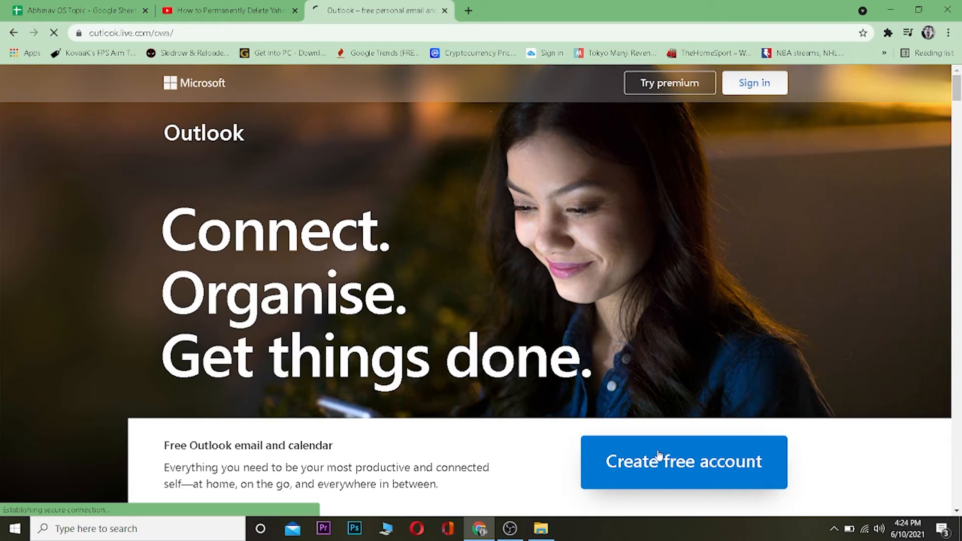
click(683, 461)
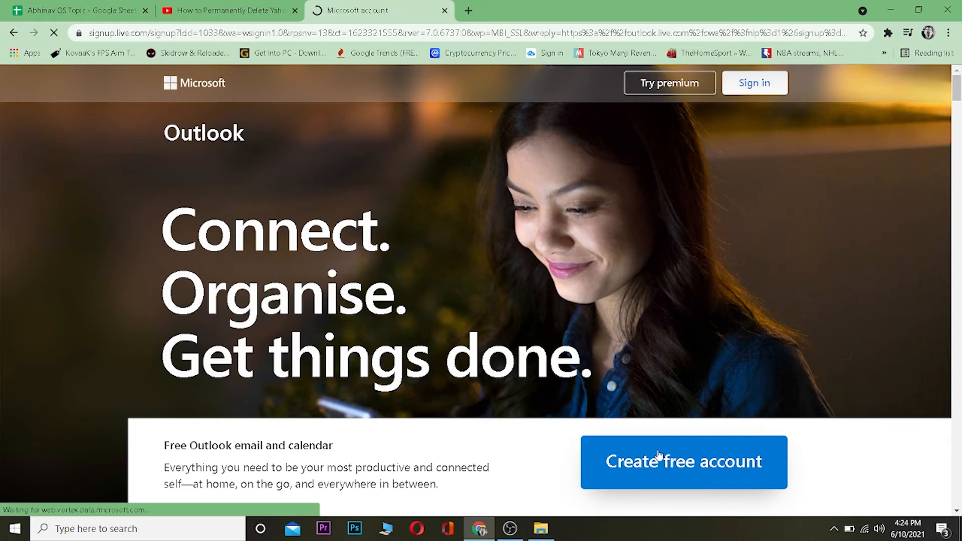
Enter a new outlook.com email address, then a password on the Create a password step.
click(683, 461)
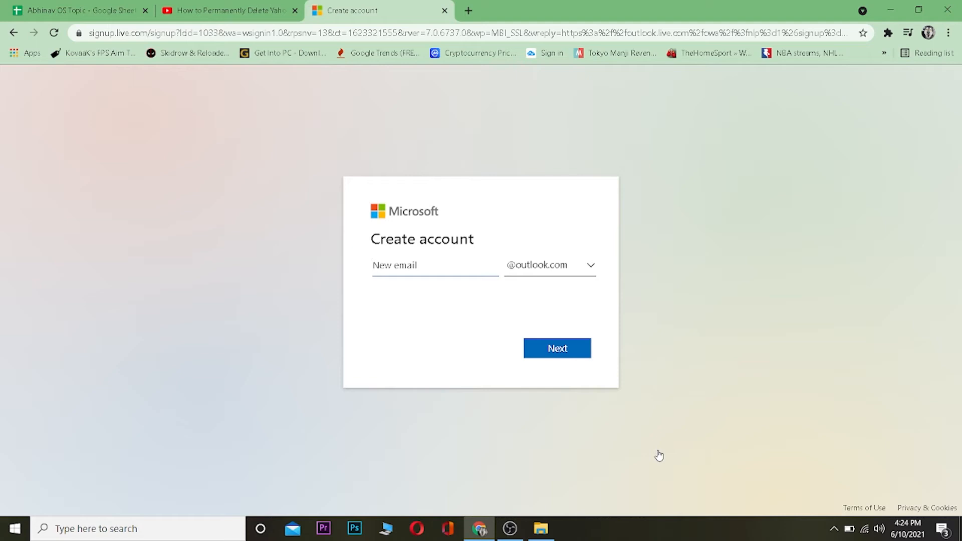
click(435, 265)
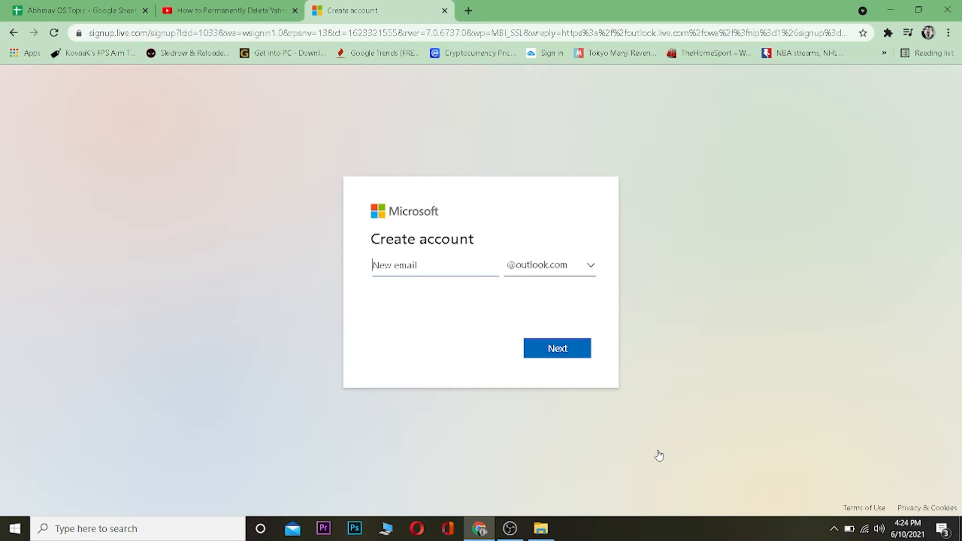
click(555, 347)
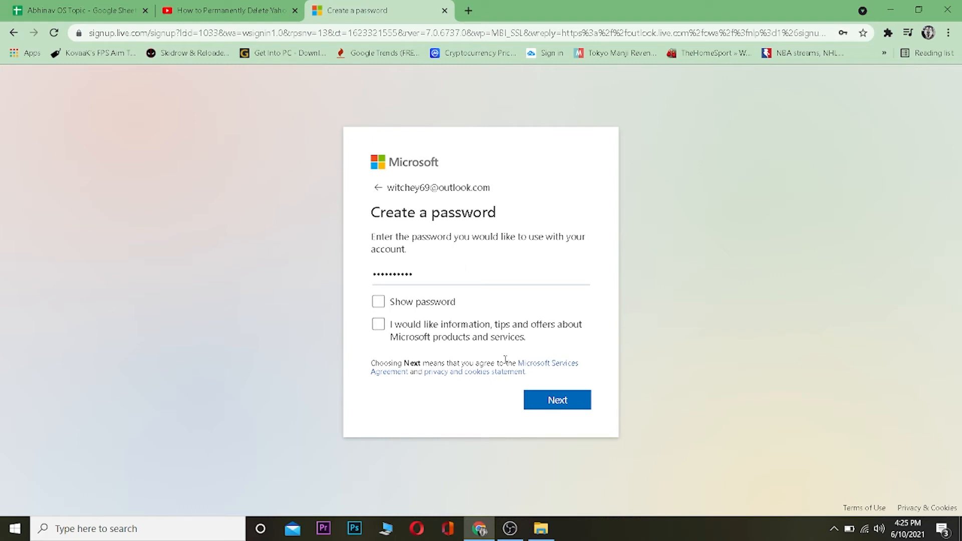
Submit the password, first and last name, and Nepal with 1 January 2000 birth date.
click(555, 400)
text(two)
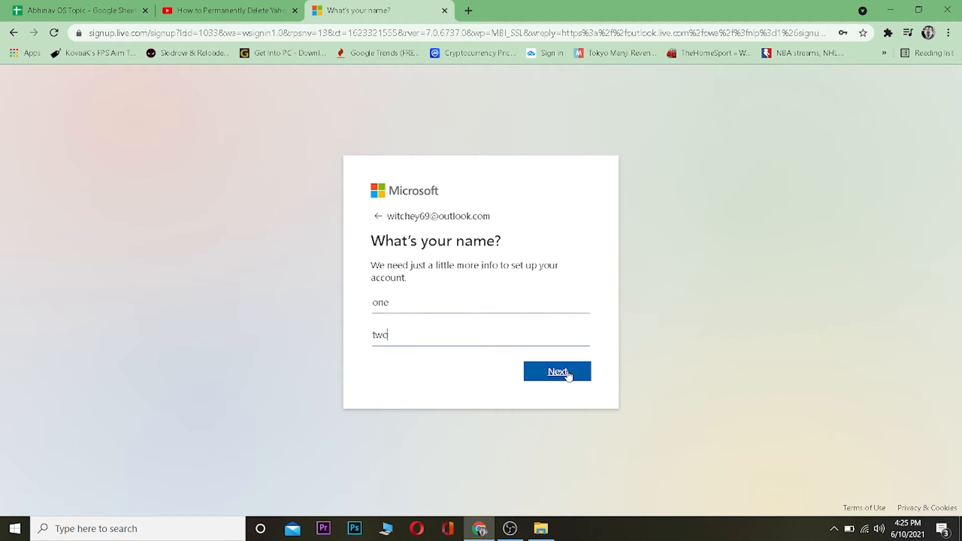
click(555, 372)
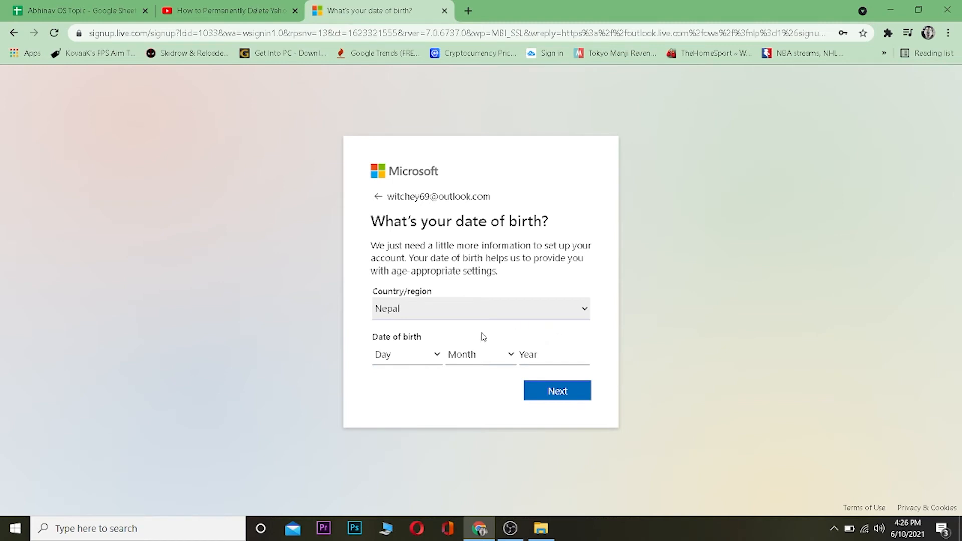
mouse_move(516, 317)
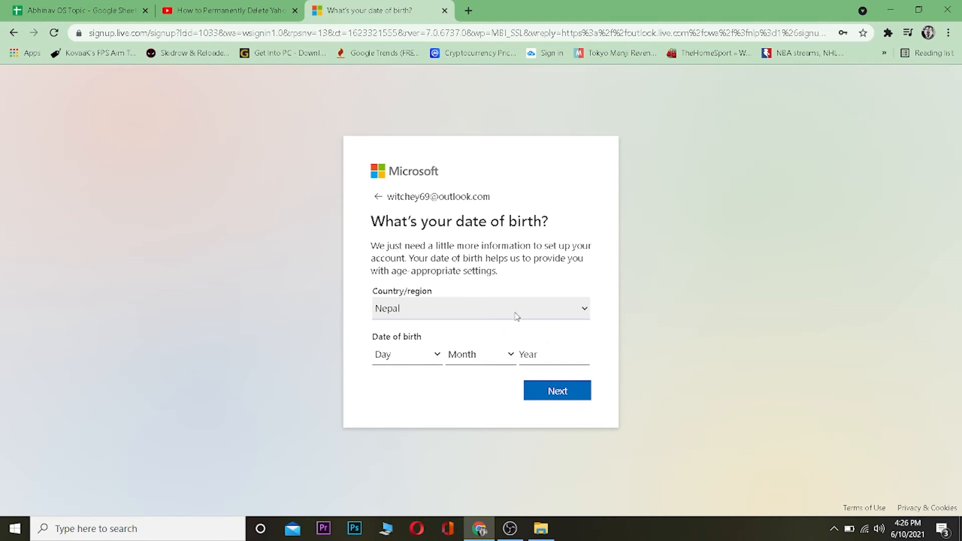
click(406, 354)
text(2000)
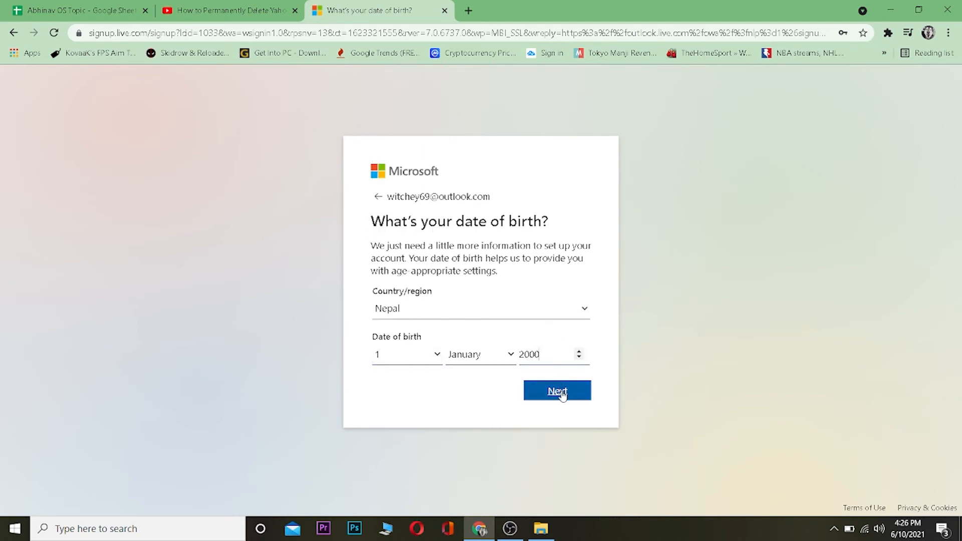
click(556, 391)
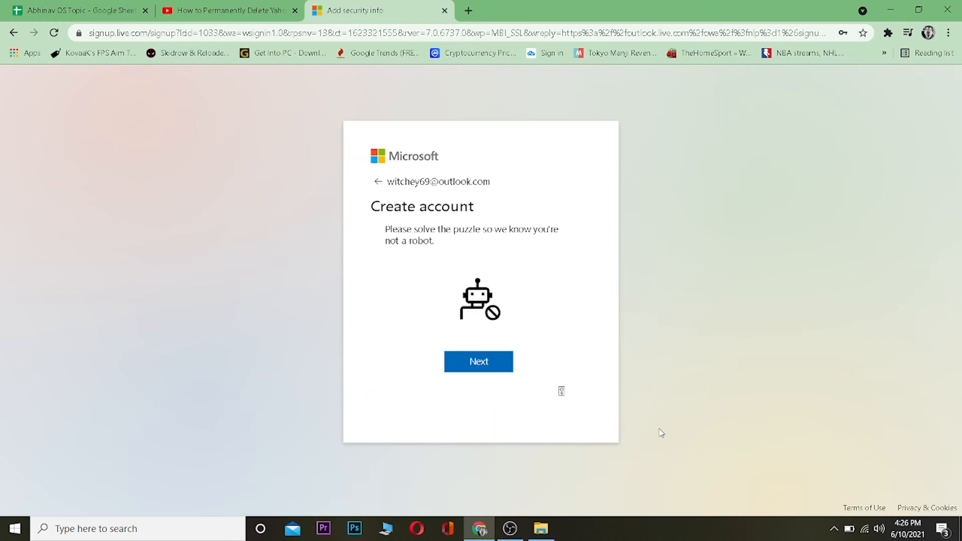
mouse_move(493, 341)
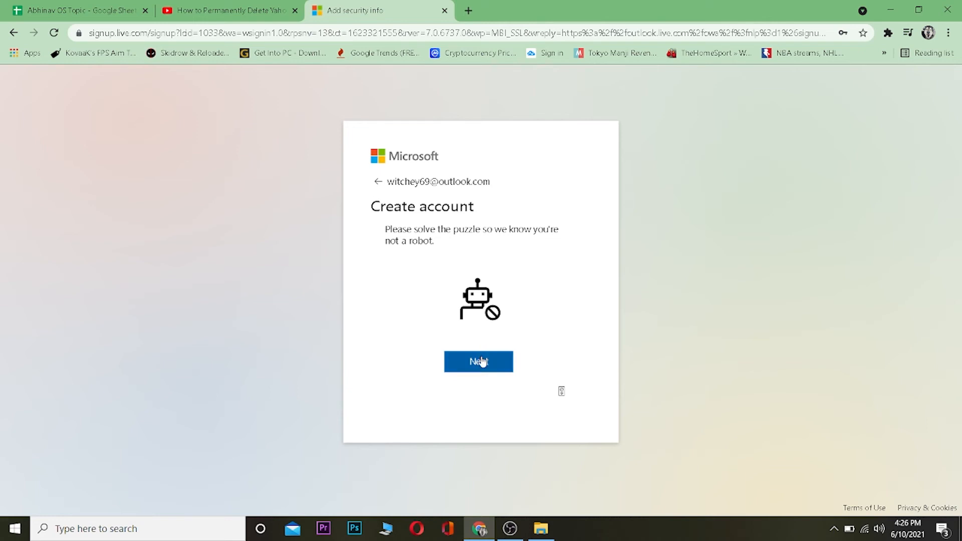
Start the rotate-the-animal puzzle and submit the image as upright.
click(478, 361)
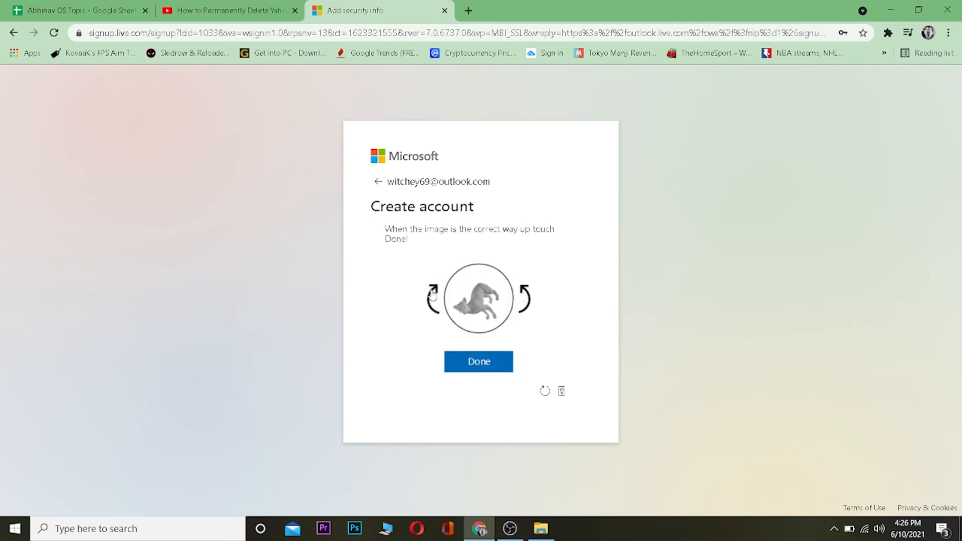
click(477, 361)
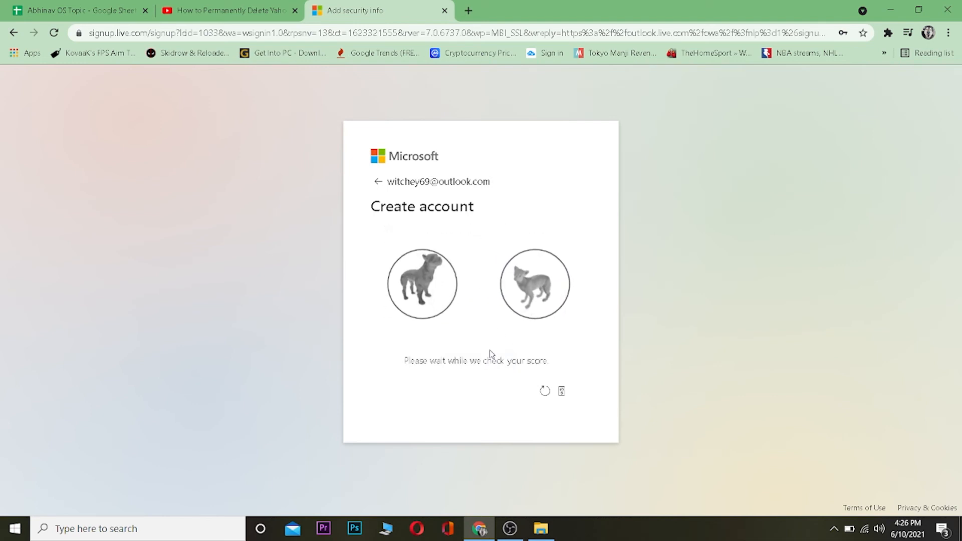